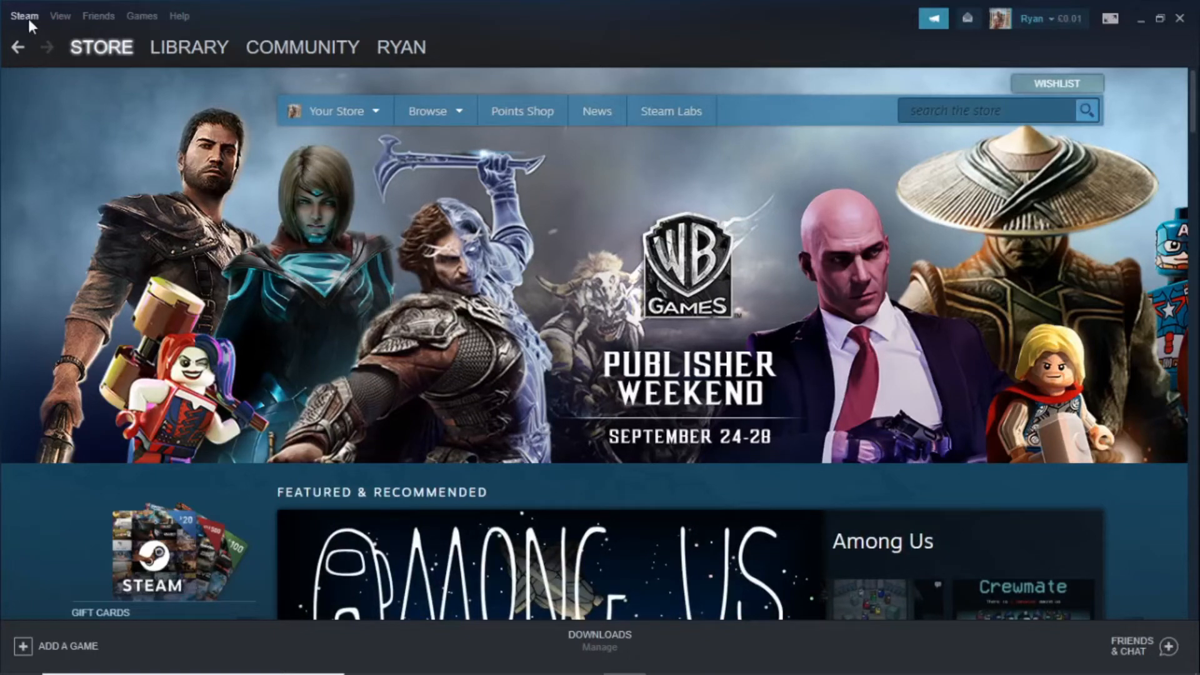
Open Steam Settings from the Steam menu, landing on the Account page
click(60, 15)
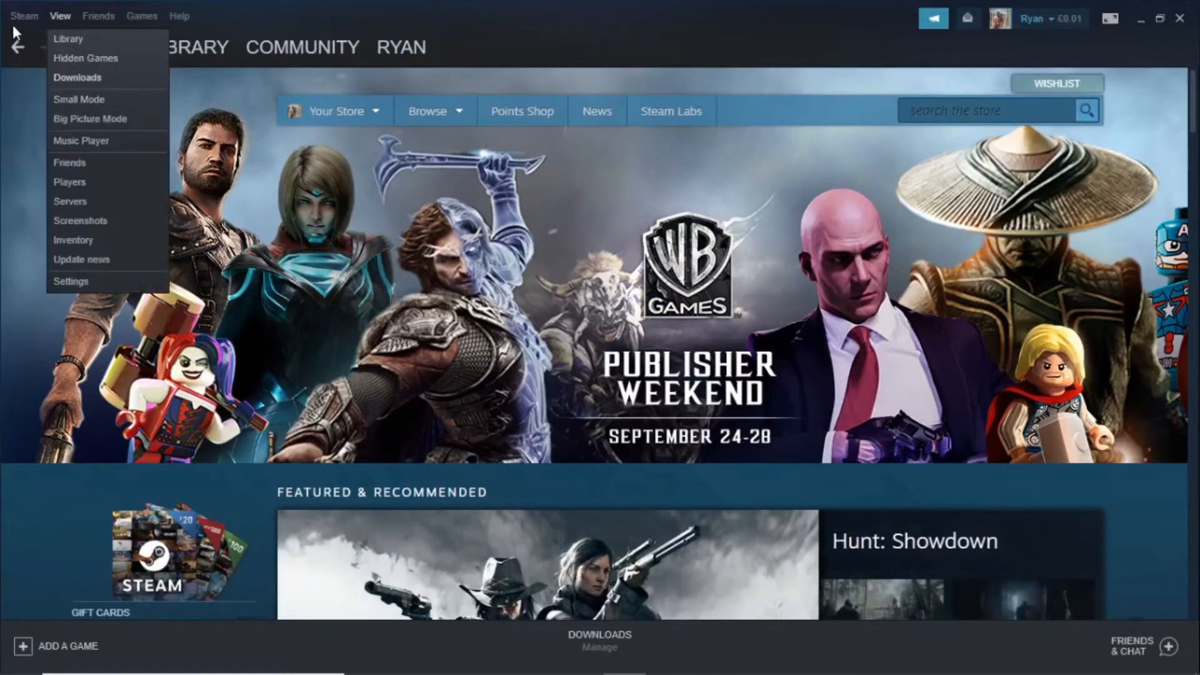
click(24, 14)
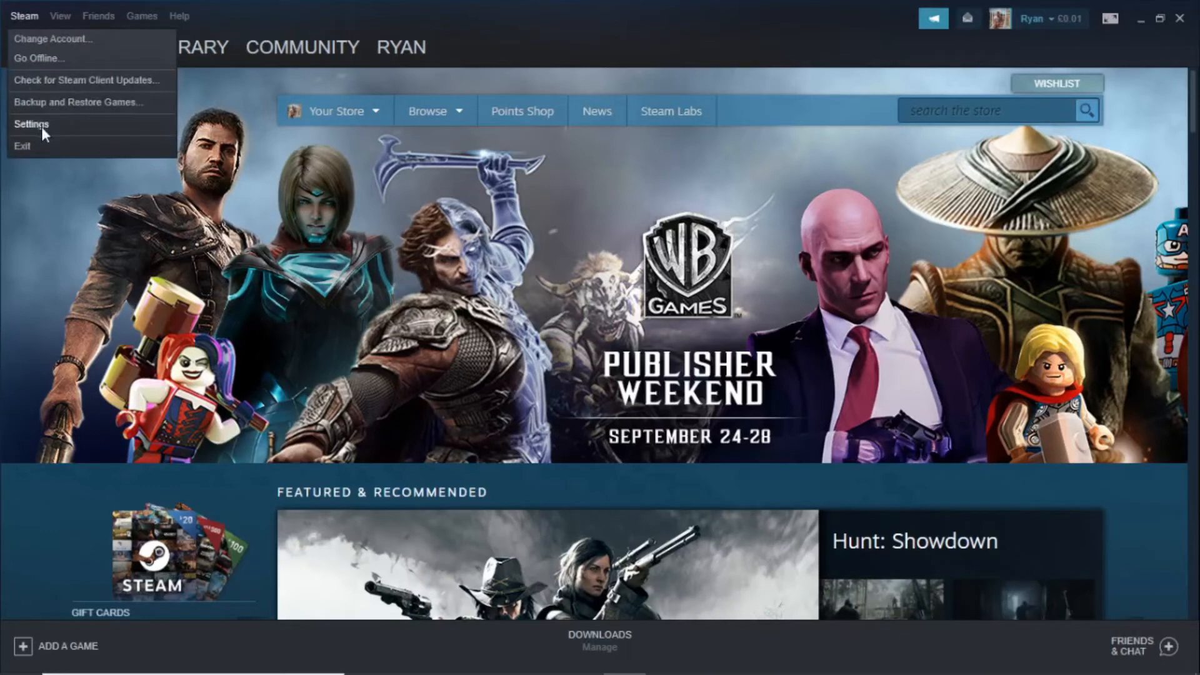
click(31, 123)
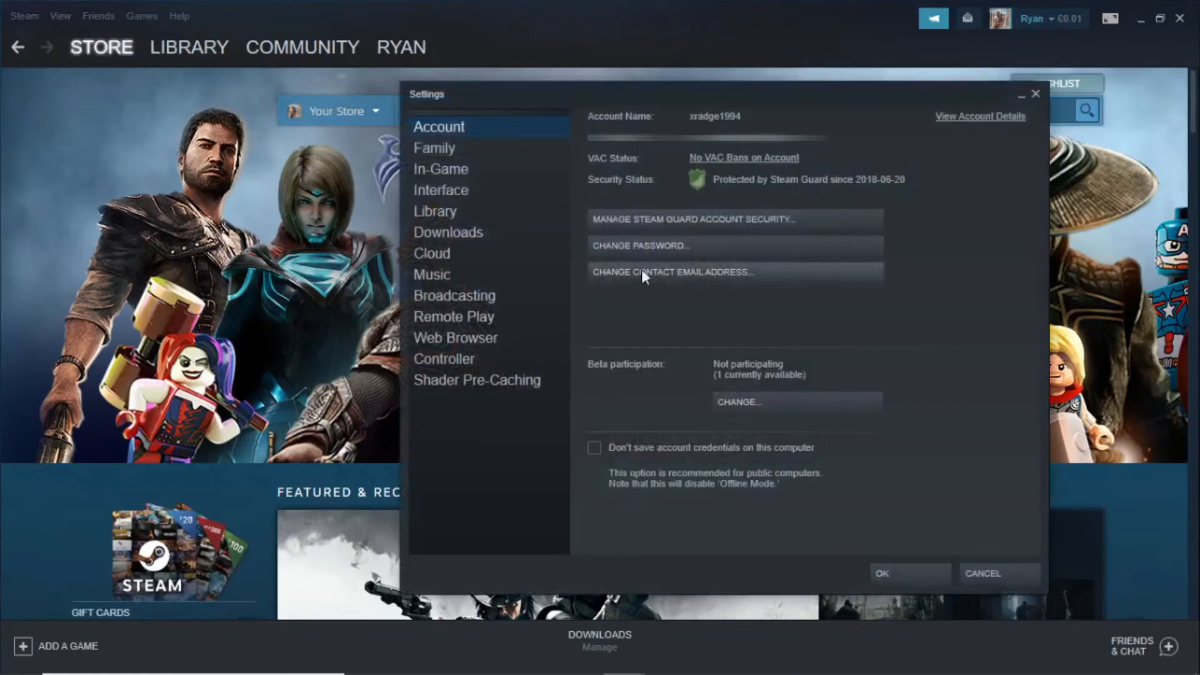
mouse_move(746, 251)
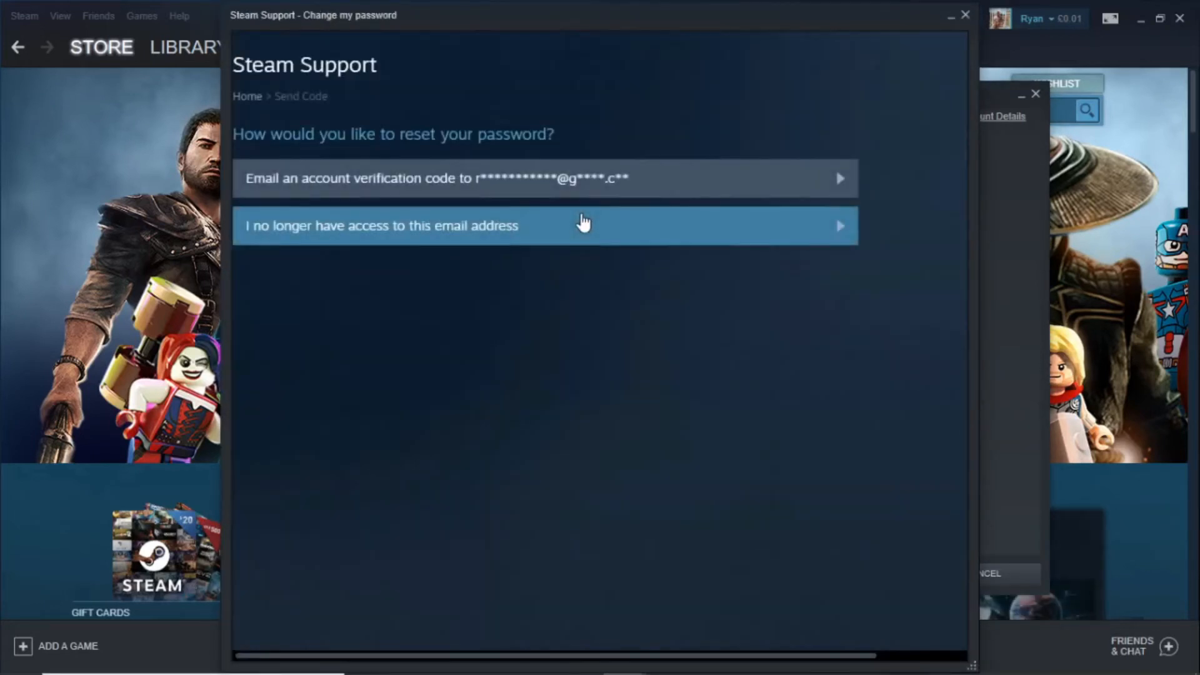
mouse_move(853, 177)
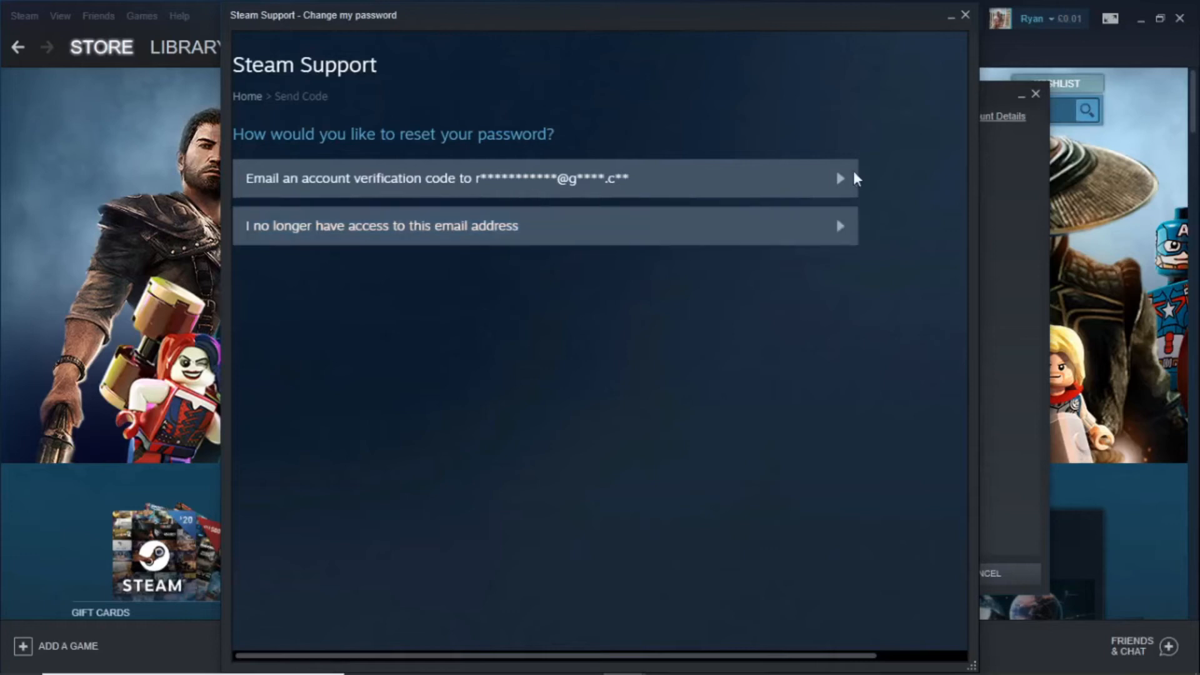
mouse_move(383, 231)
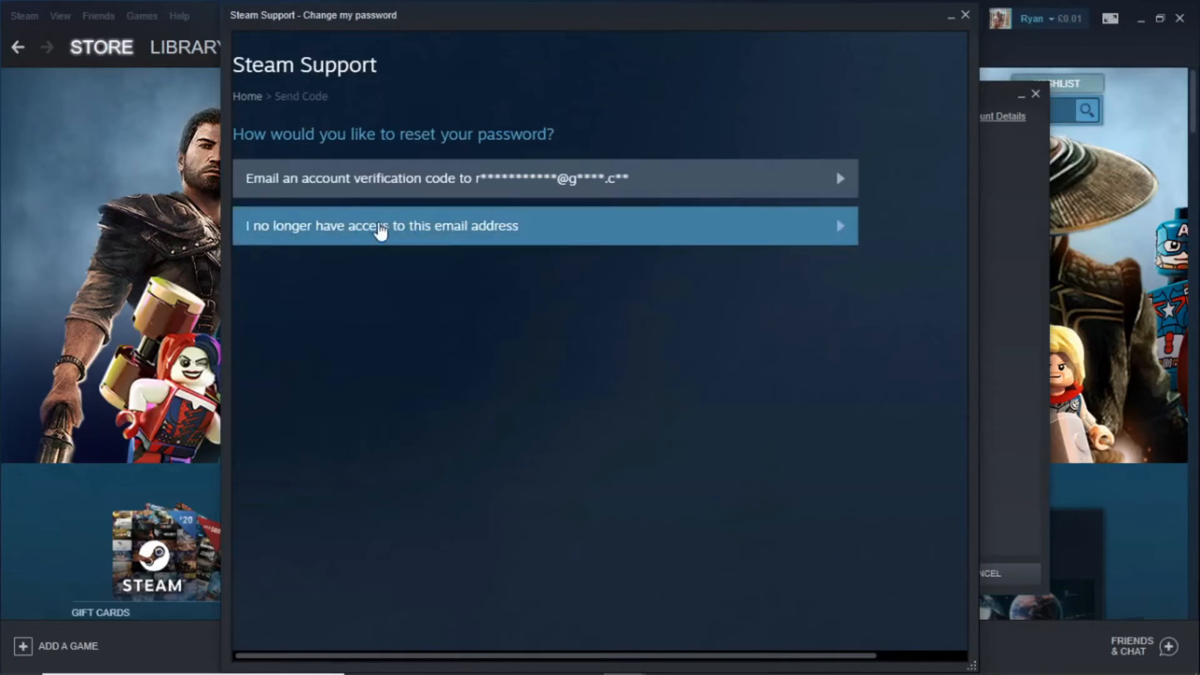
mouse_move(521, 239)
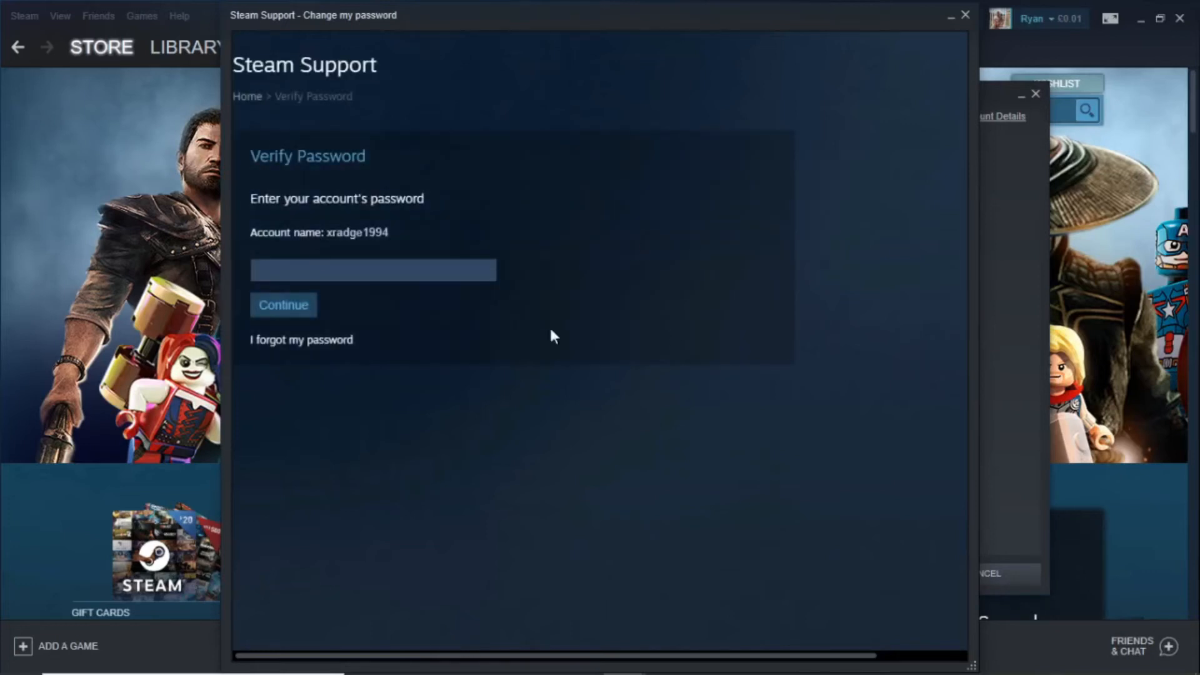
Verify the current password to reach the new-password Password Reset page
click(372, 269)
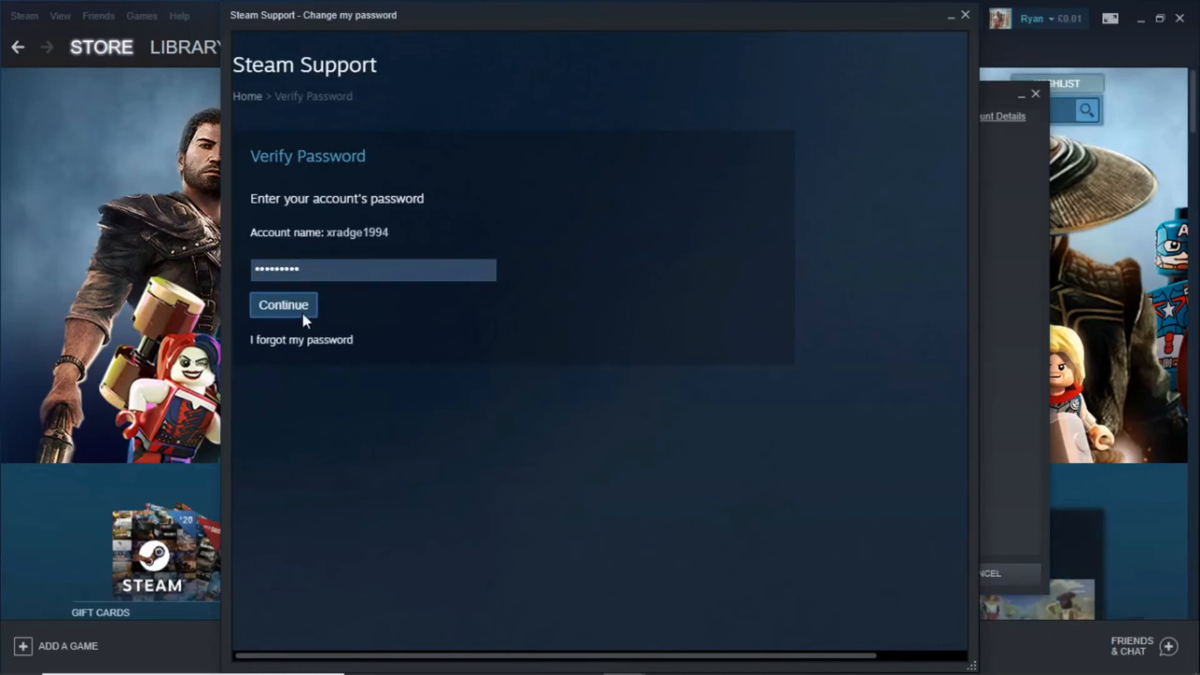
click(283, 305)
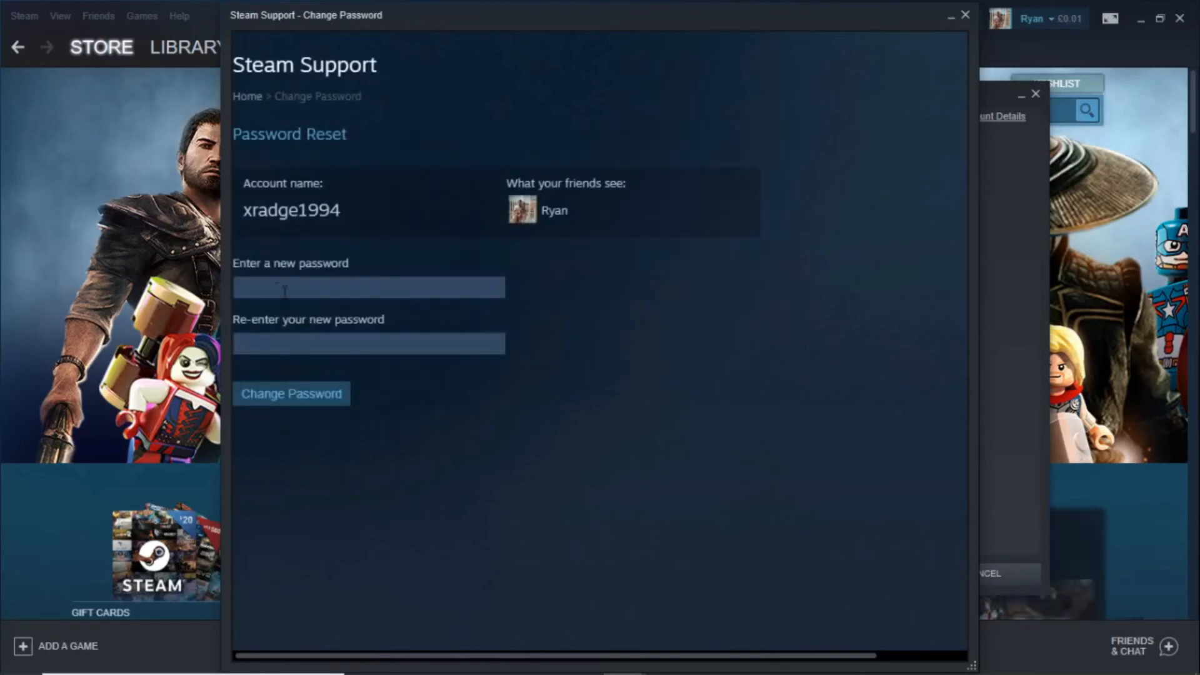
mouse_move(646, 398)
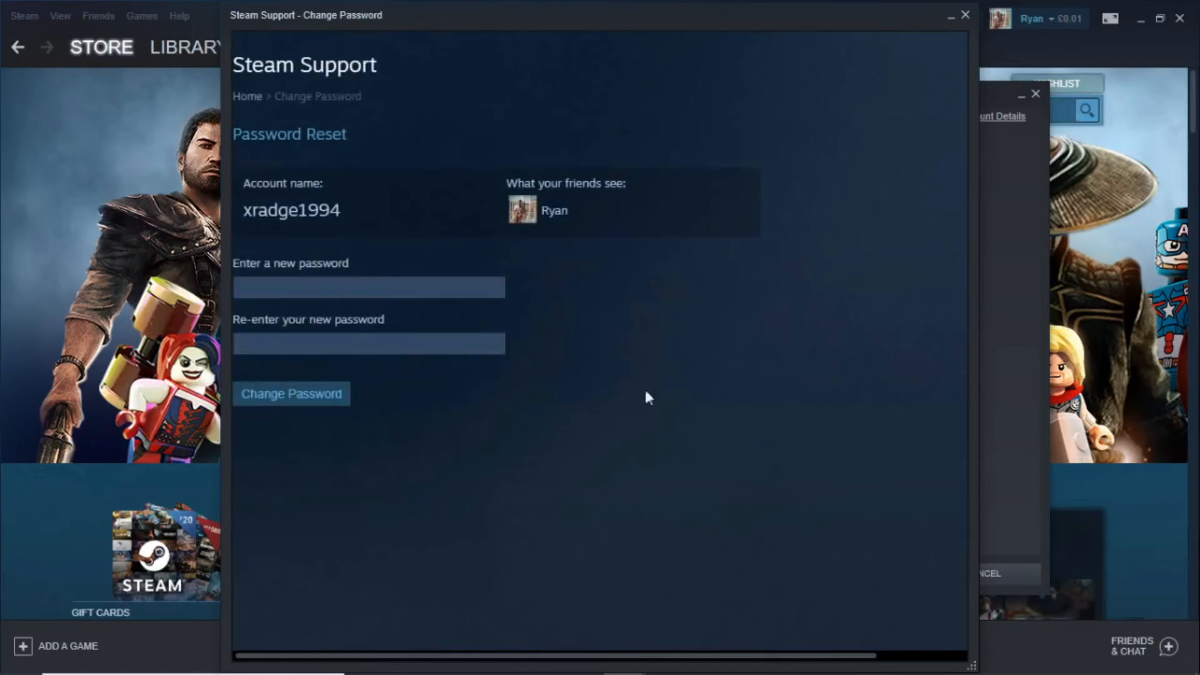